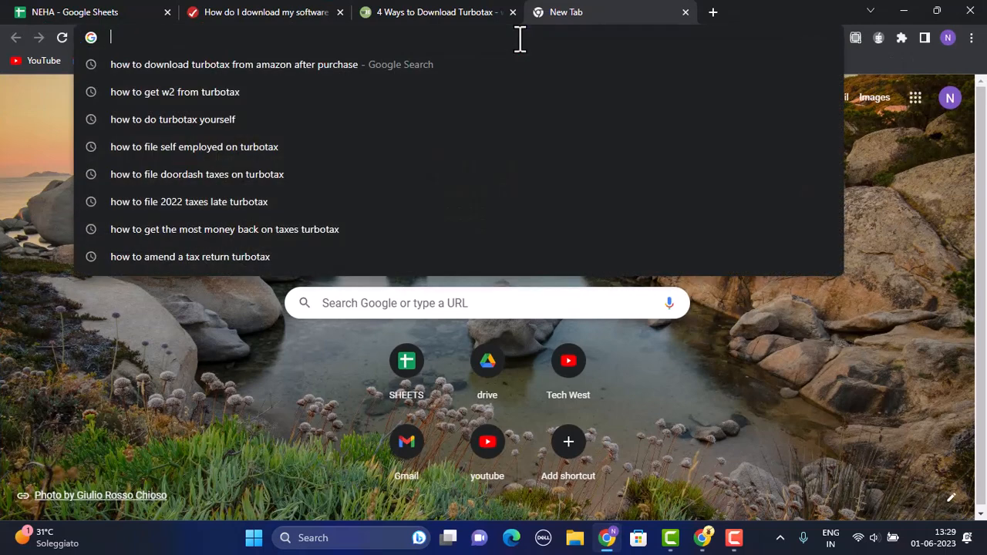
text(https://www.amazon.com/ap/signin)
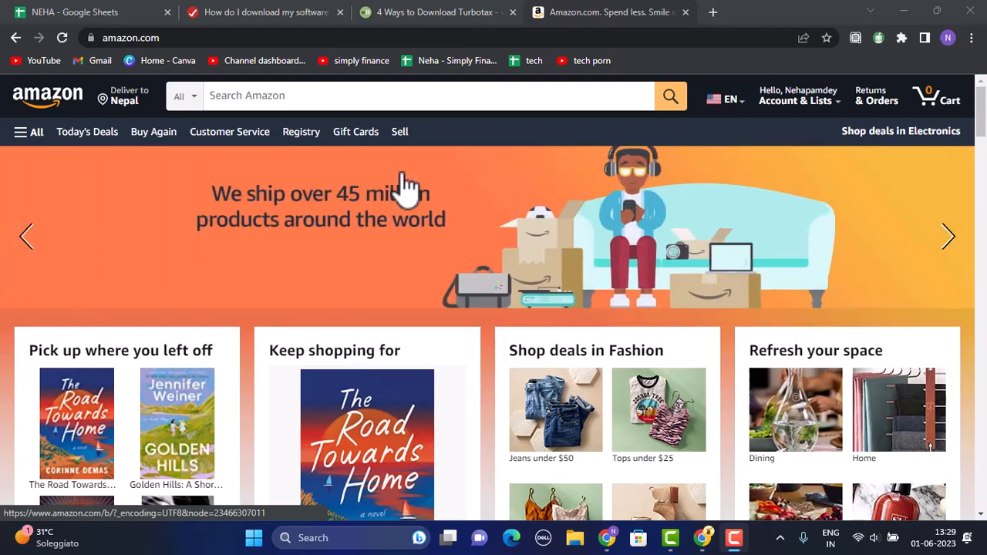
- Reach the Your Orders page listing the account's past orders via Returns & Orders
click(799, 96)
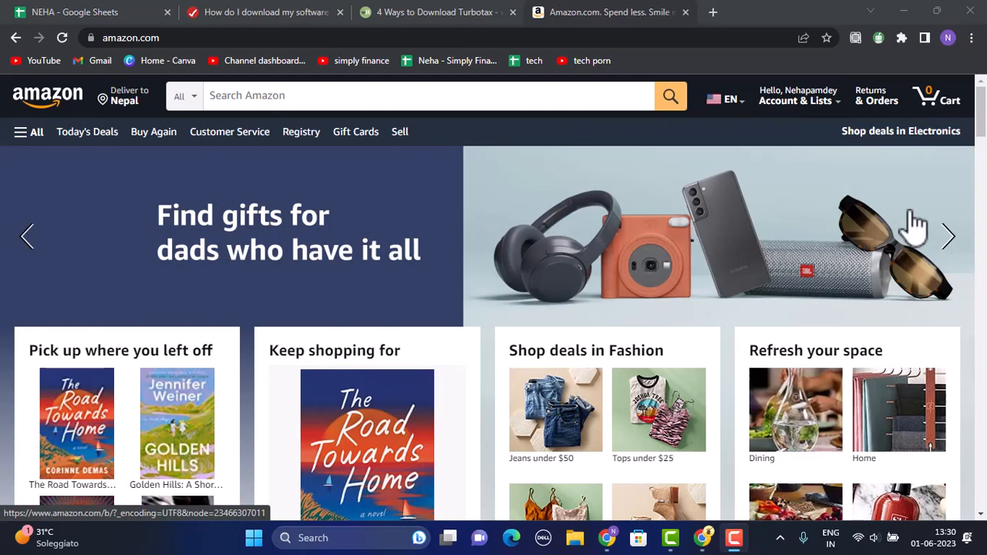
mouse_move(876, 96)
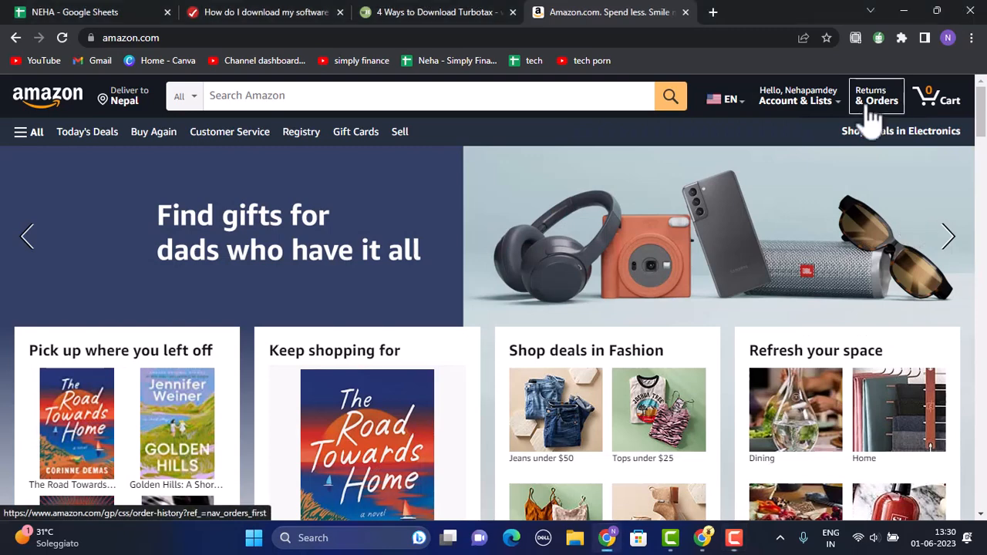
click(876, 96)
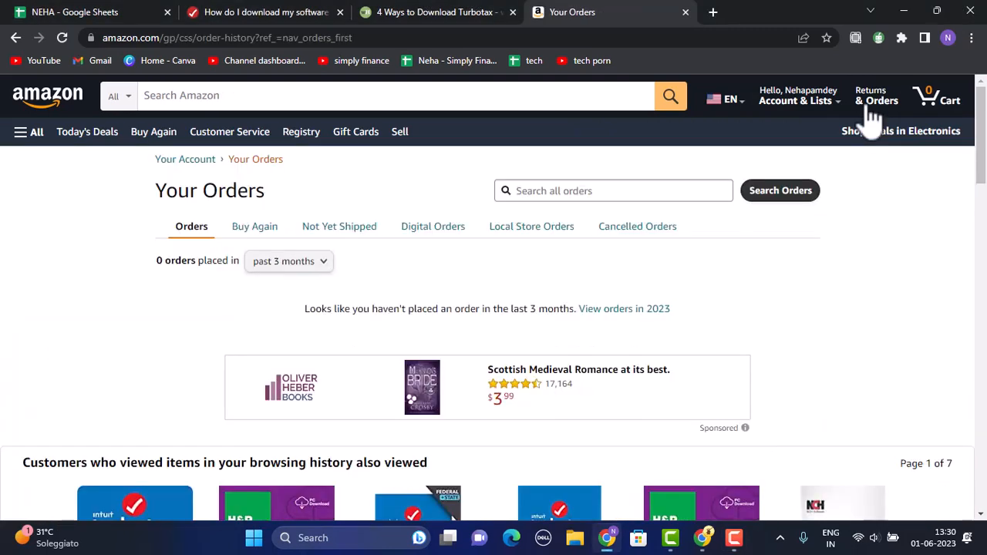
mouse_move(913, 215)
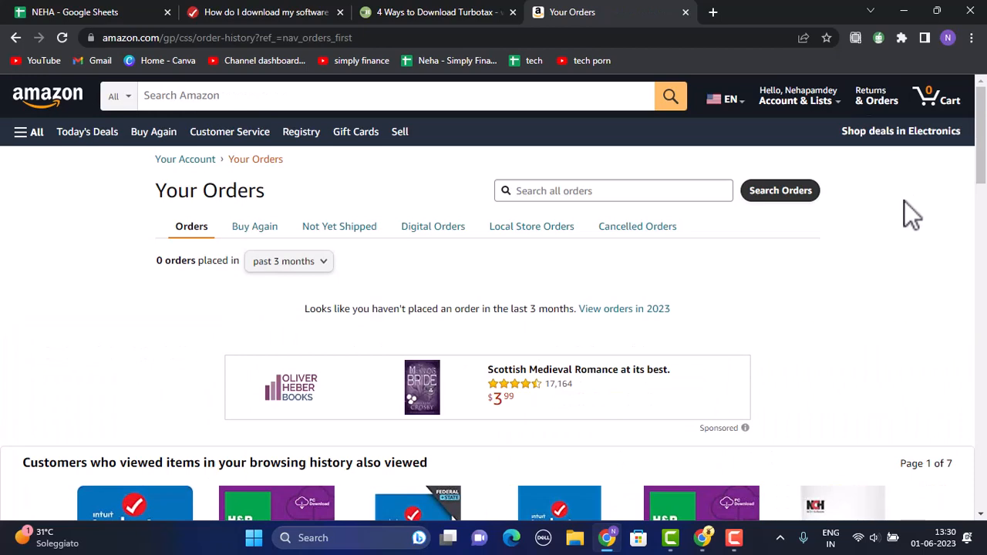
mouse_move(891, 231)
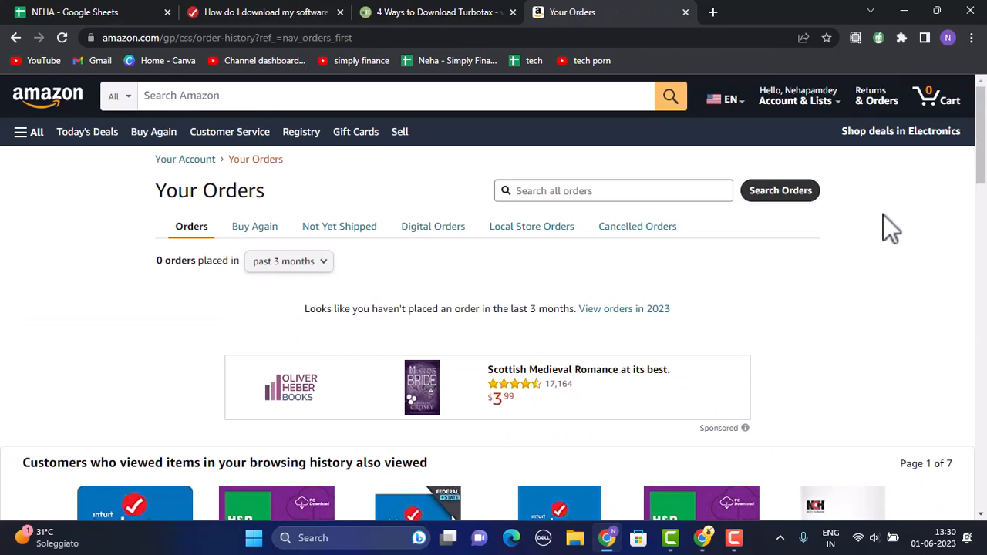
- Return to the Your Account hub with its Orders, Security, Payments and Digital Services sections
click(800, 96)
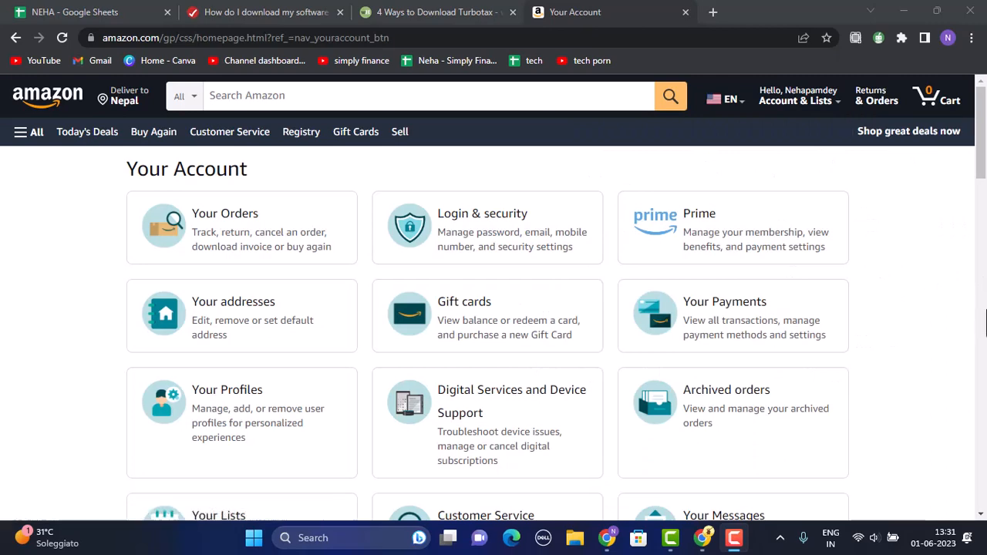
mouse_move(460, 404)
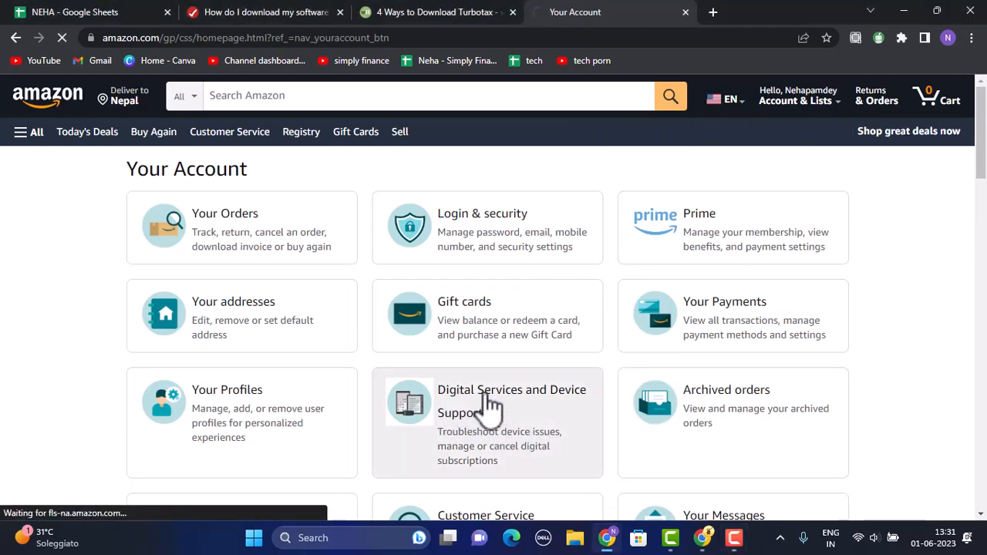
- Reach Digital Services and Device Support help and choose the Software & Games topic
click(488, 401)
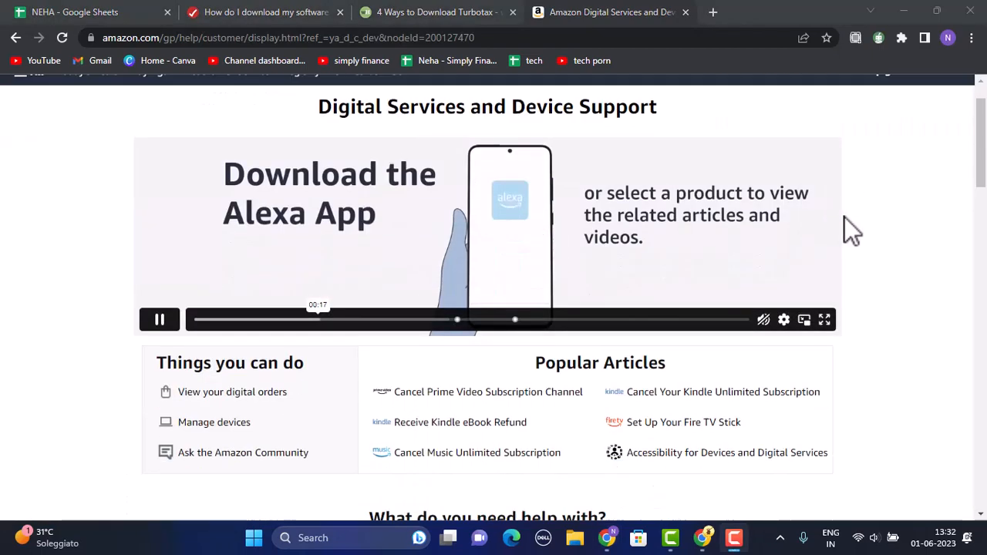
scroll(down, 3)
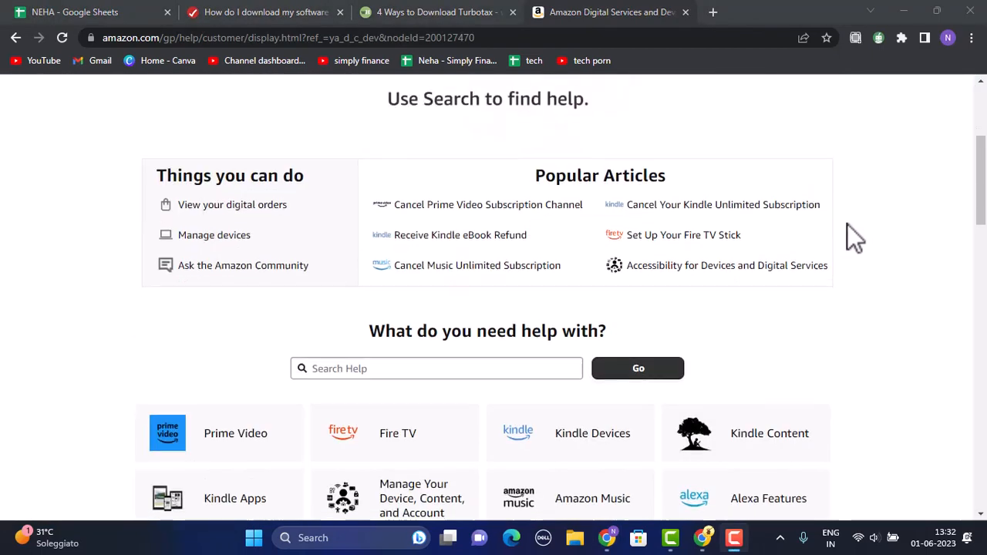
scroll(down, 3)
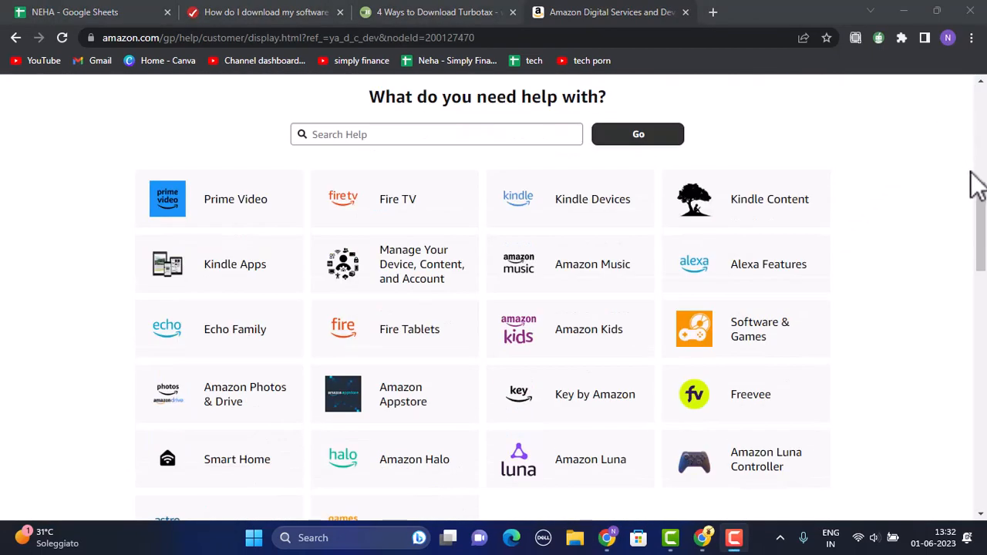
mouse_move(706, 357)
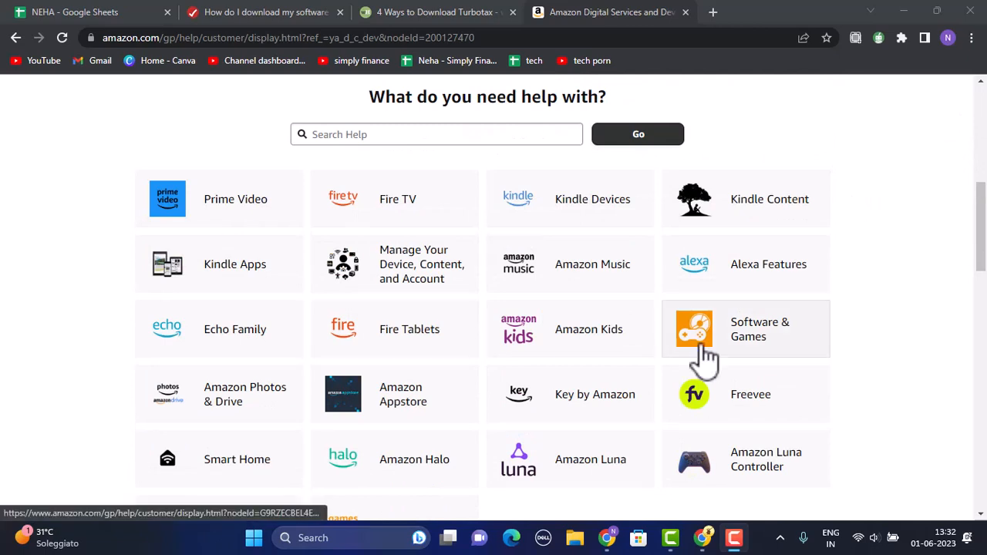
mouse_move(769, 342)
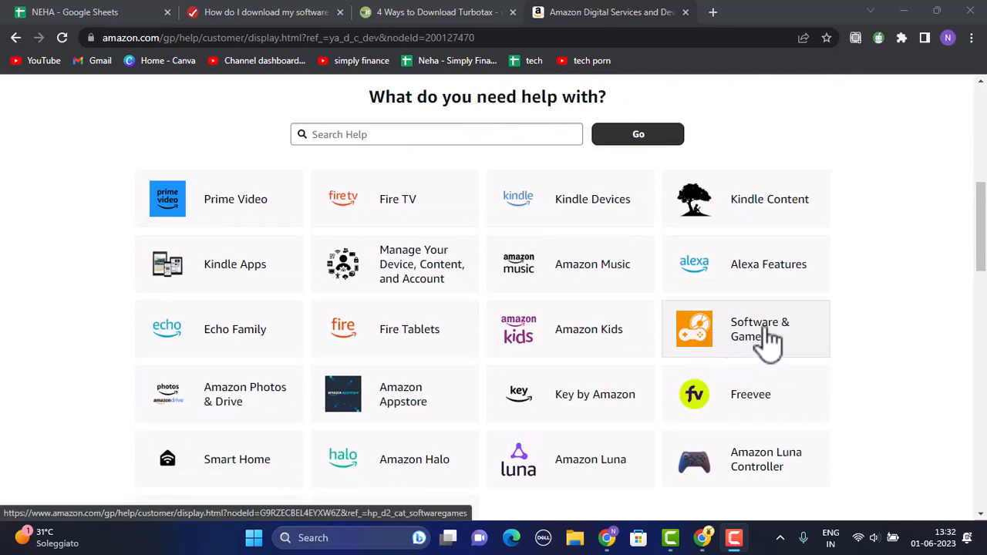
click(759, 330)
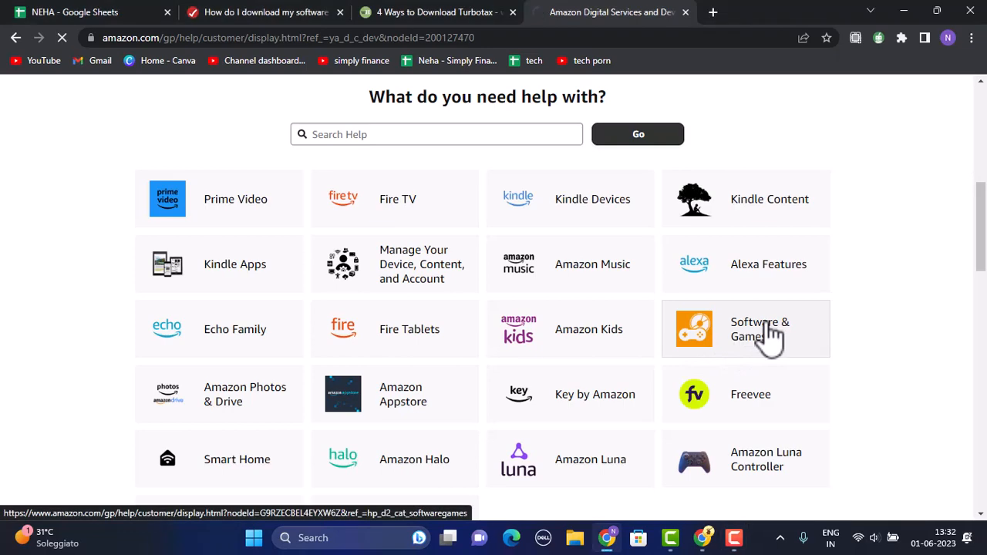
- View the Digital Software & Video Games help articles, including Download and Install Your Digital Software
click(759, 328)
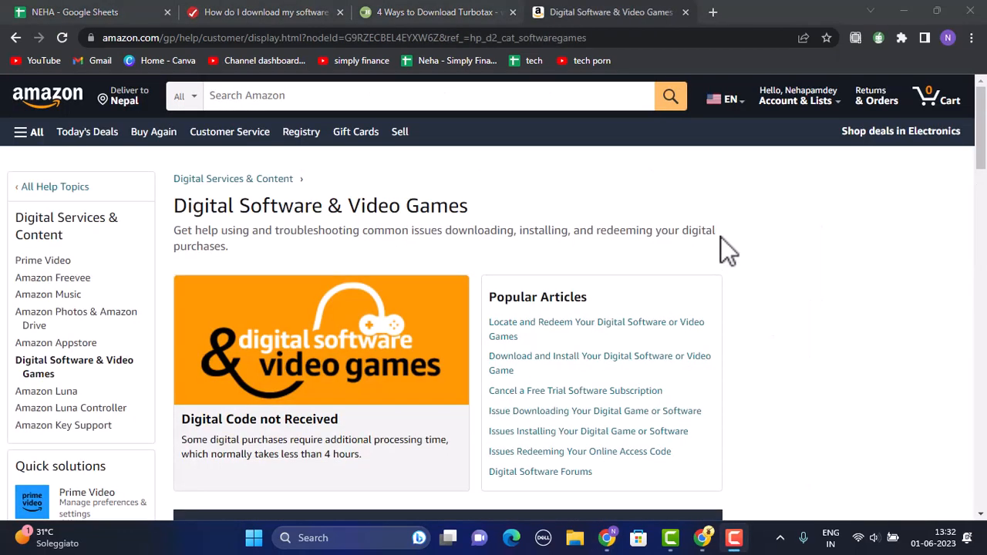
mouse_move(872, 270)
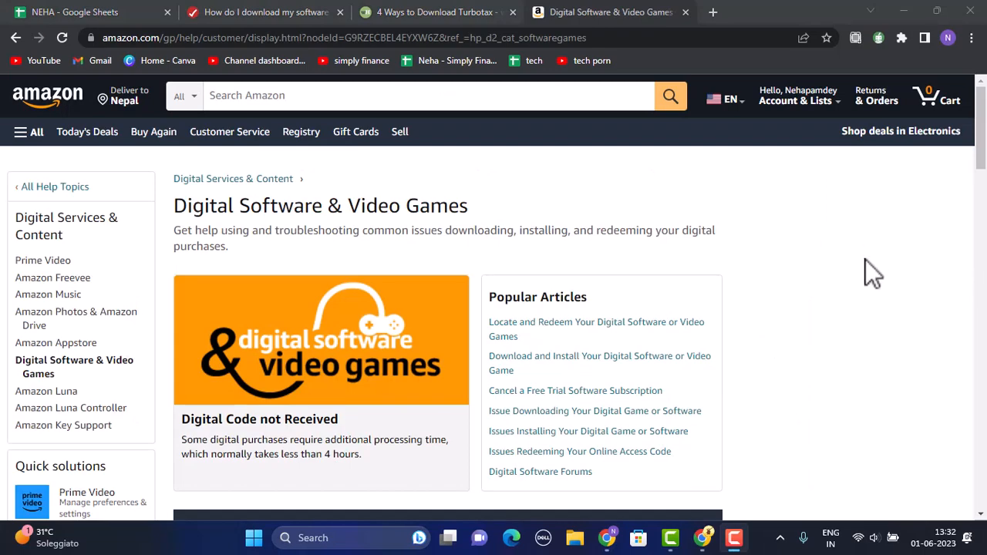
scroll(down, 3)
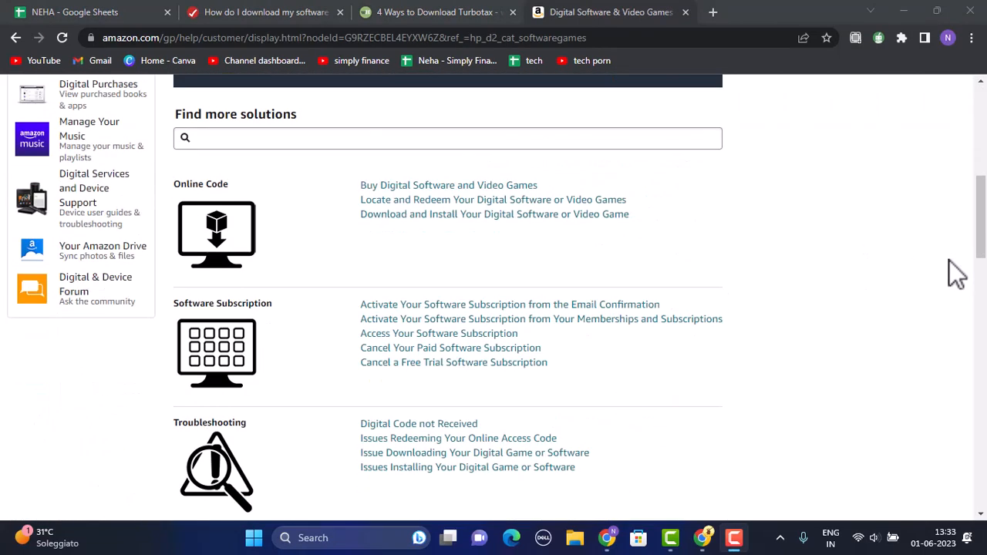
scroll(up, 3)
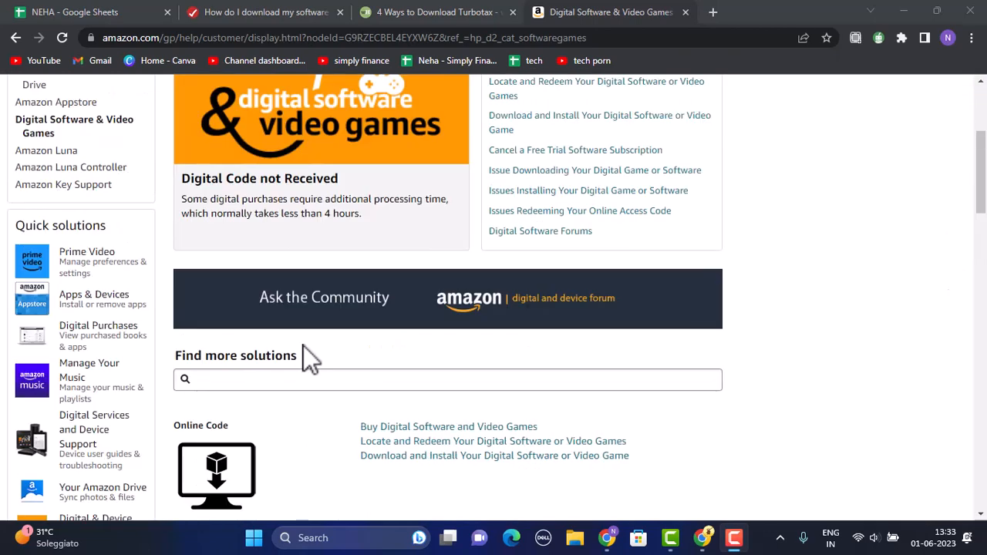